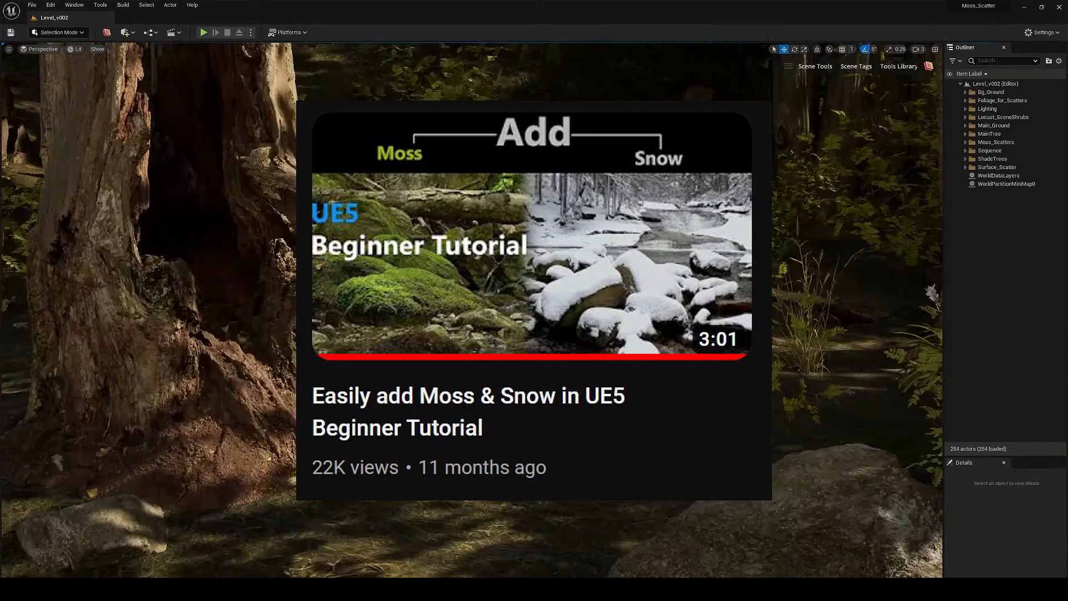
Search 'ref' in Place Actors to list the Reflection Capture actors.
{"action": "left_click", "coordinate": [899, 65]}
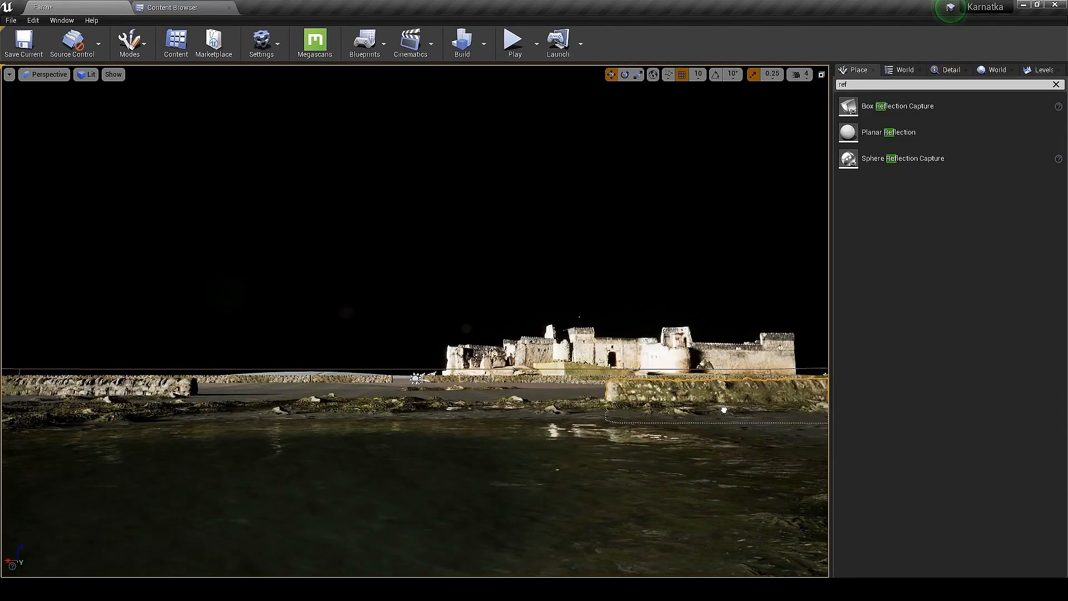
Enter Mesh Paint mode restricted to the Green channel and paint the ground by the water.
{"action": "left_click", "coordinate": [130, 42]}
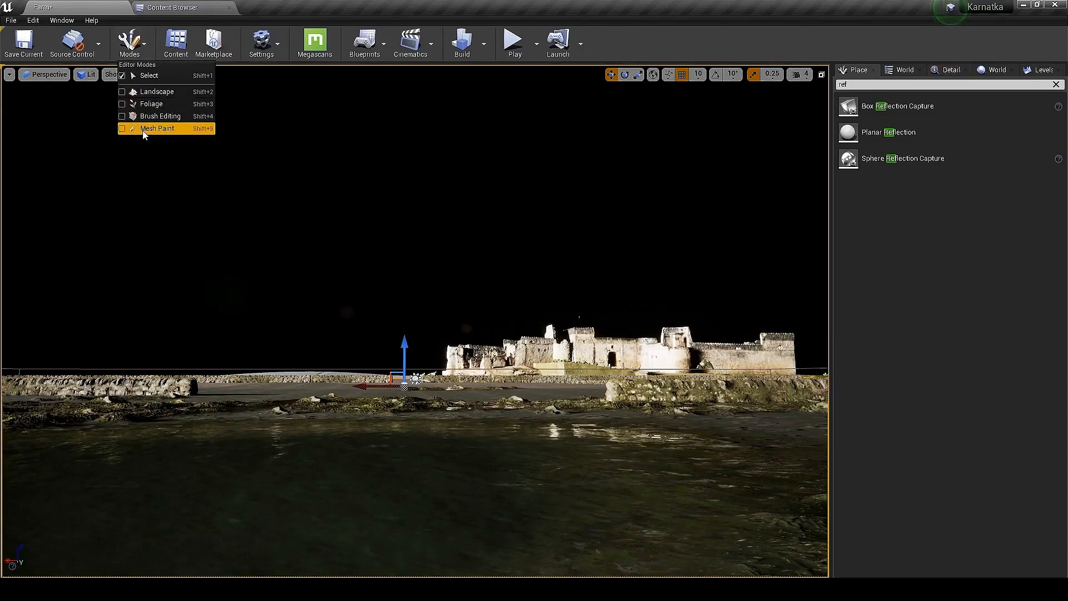
{"action": "left_click", "coordinate": [157, 128]}
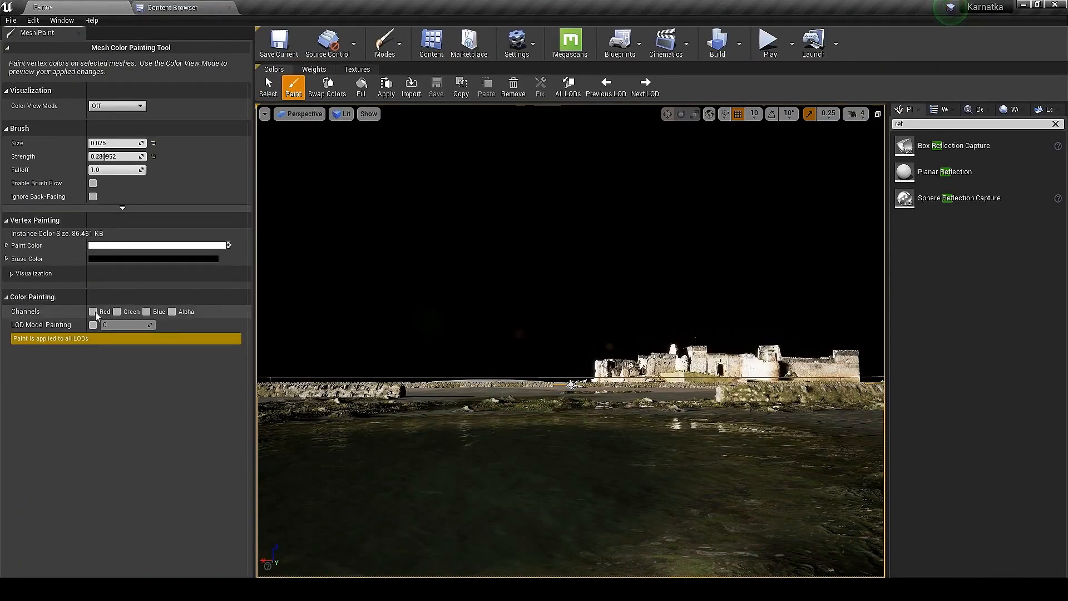
{"action": "left_click", "coordinate": [117, 311]}
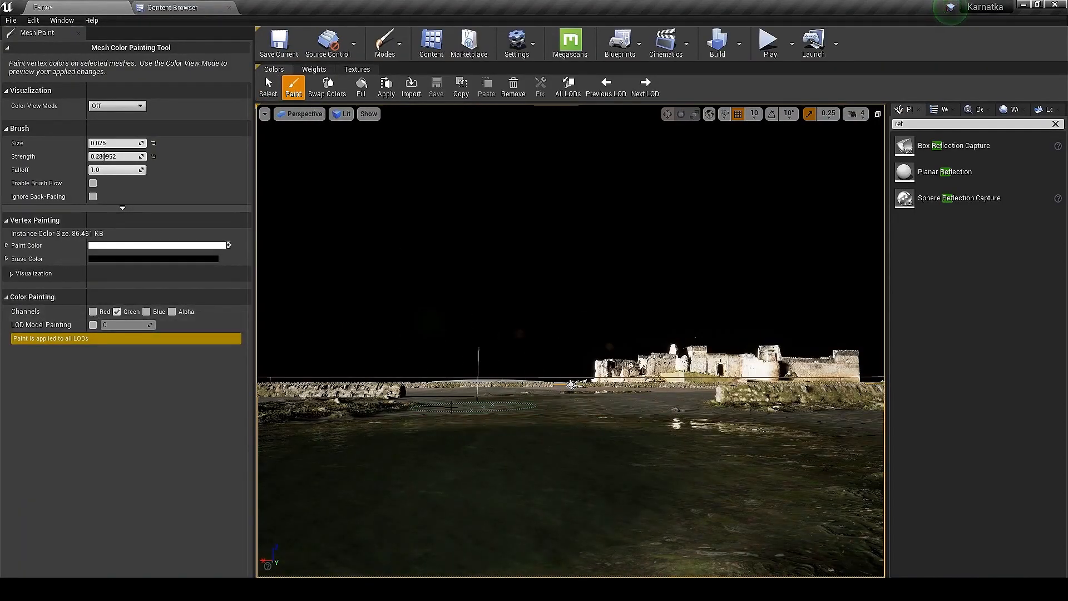
{"action": "mouse_move", "coordinate": [657, 421]}
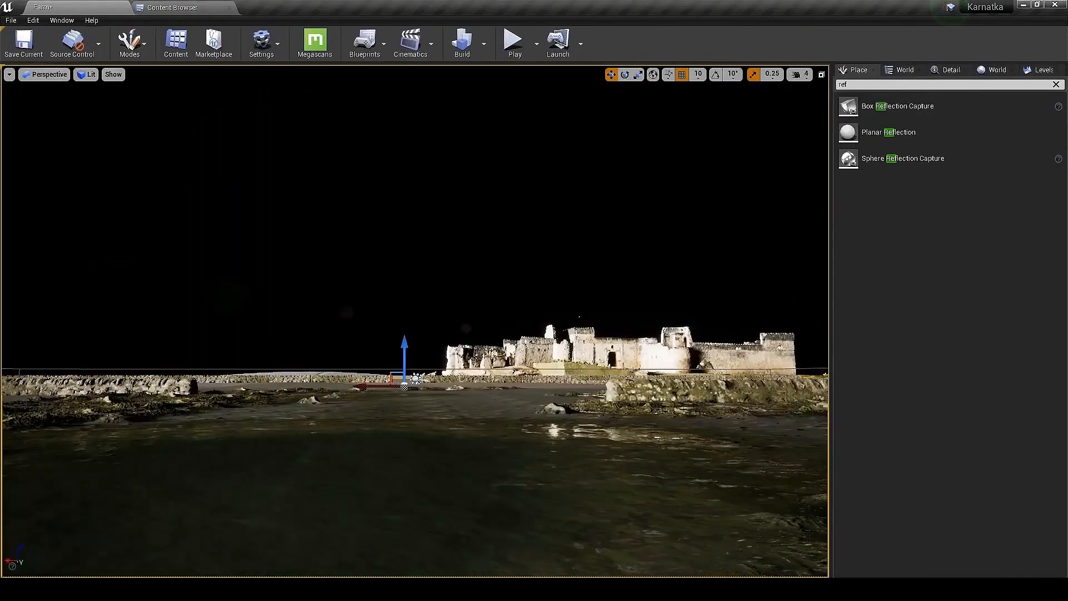
{"action": "left_click", "coordinate": [129, 43]}
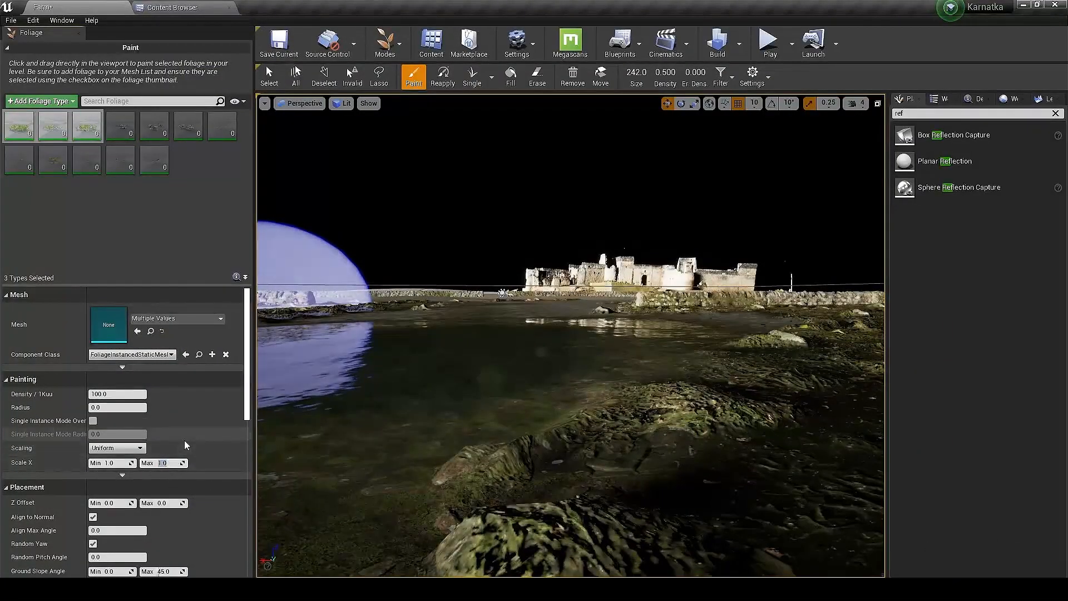
Set the foliage Scale X Max to 4 for the grass and flower types.
{"action": "type", "text": "4"}
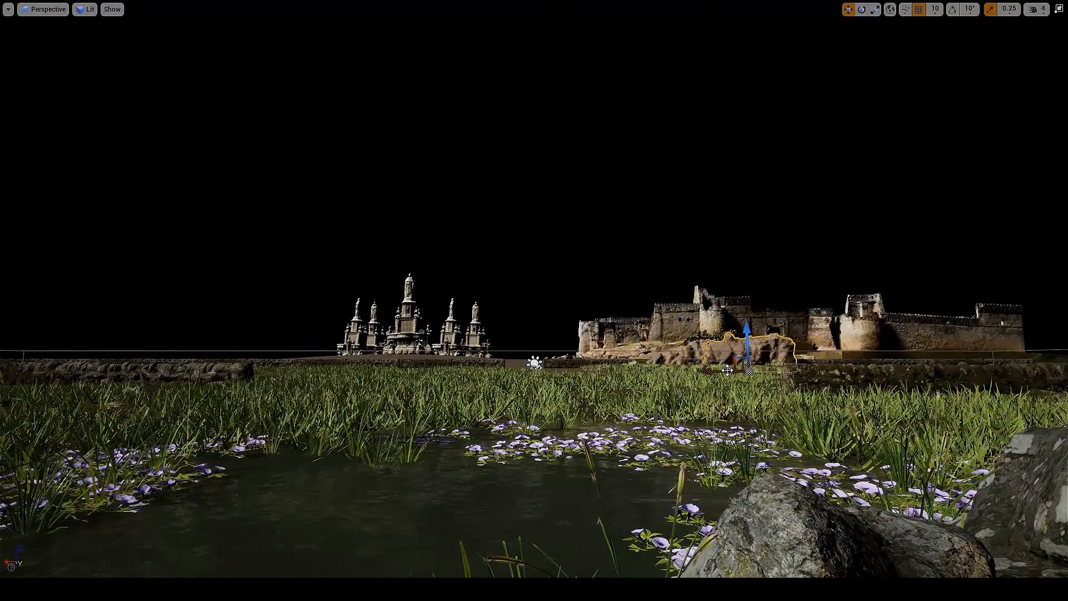
Slide the rock outcrop rightward along the base of the castle.
{"action": "left_click_drag", "start_coordinate": [742, 334], "coordinate": [915, 334]}
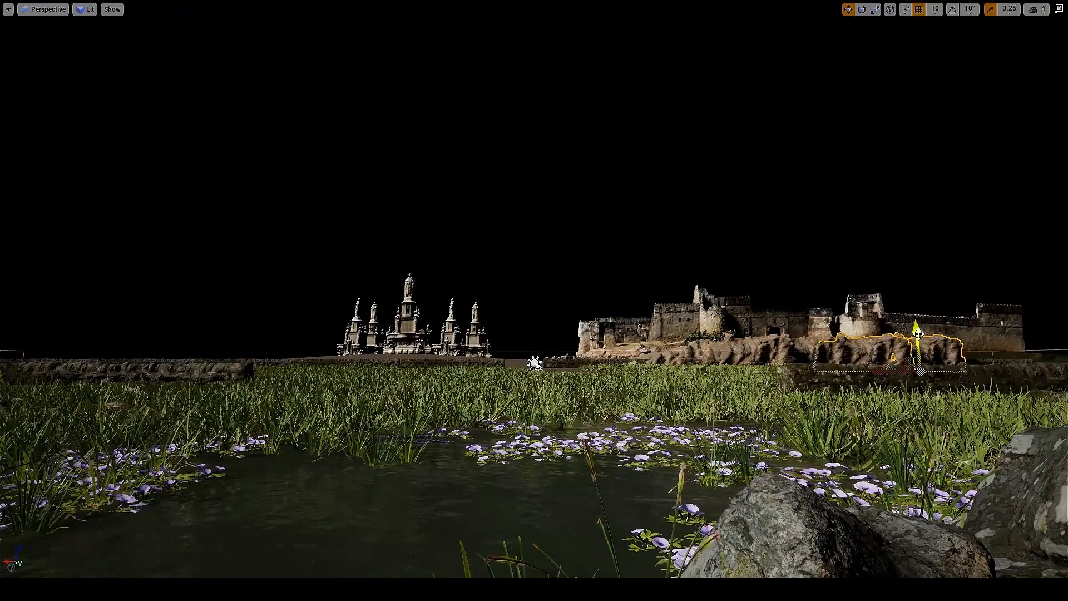